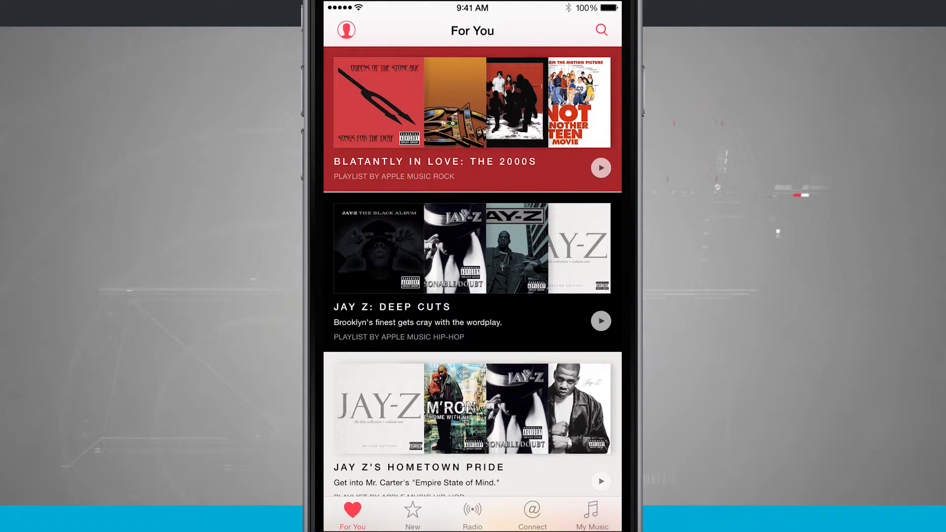
Play Blatantly in Love: The 2000s, then open JAY Z's Hometown Pride playlist
left_click(600, 167)
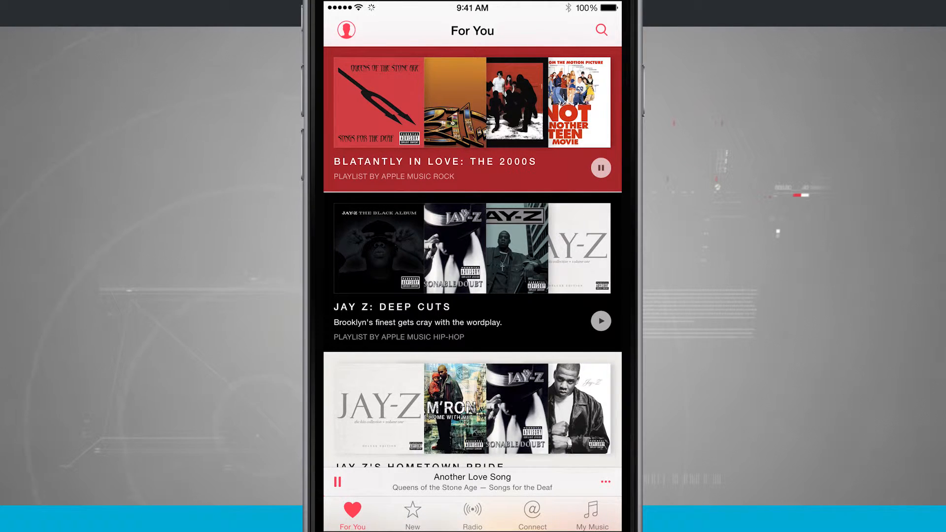
left_click(472, 408)
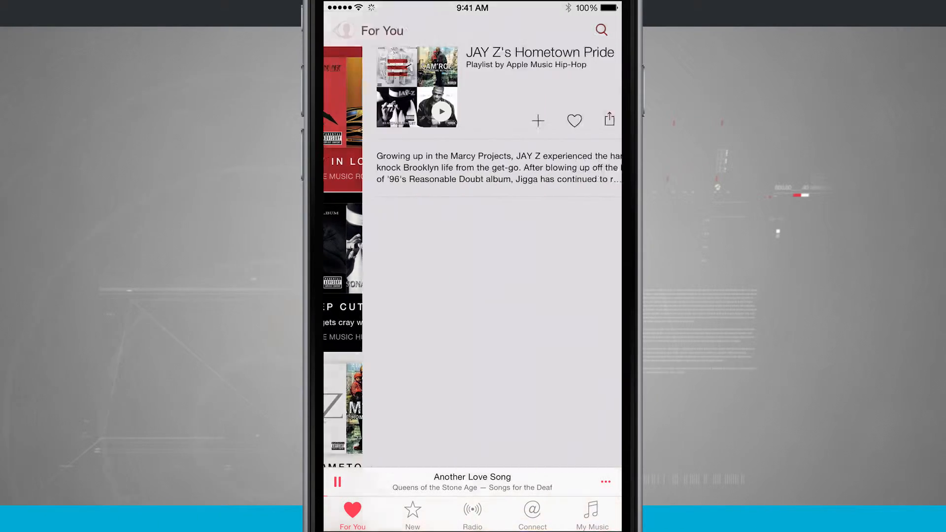
Expand the mini player to full Now Playing for 'Another Love Song'
left_click(472, 482)
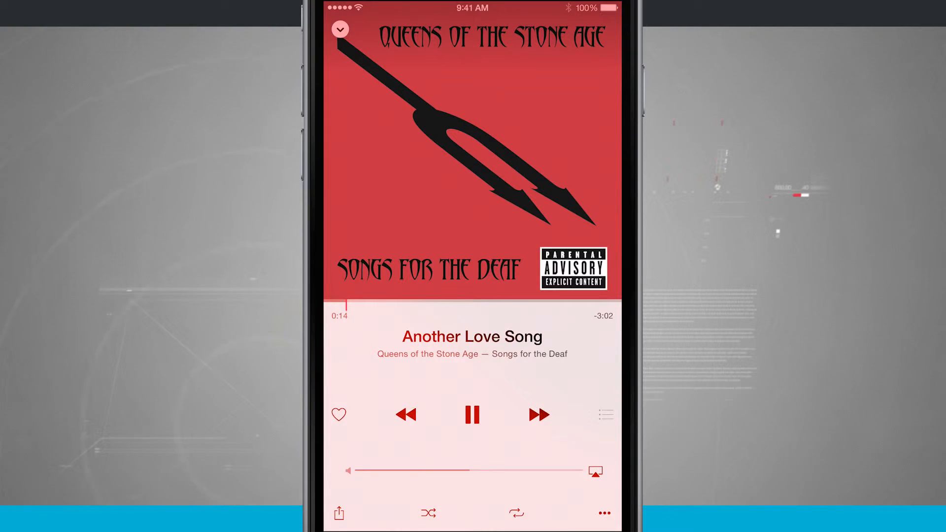
Show Up Next, cancel the Clear prompt to keep all songs, then close the queue
left_click(604, 414)
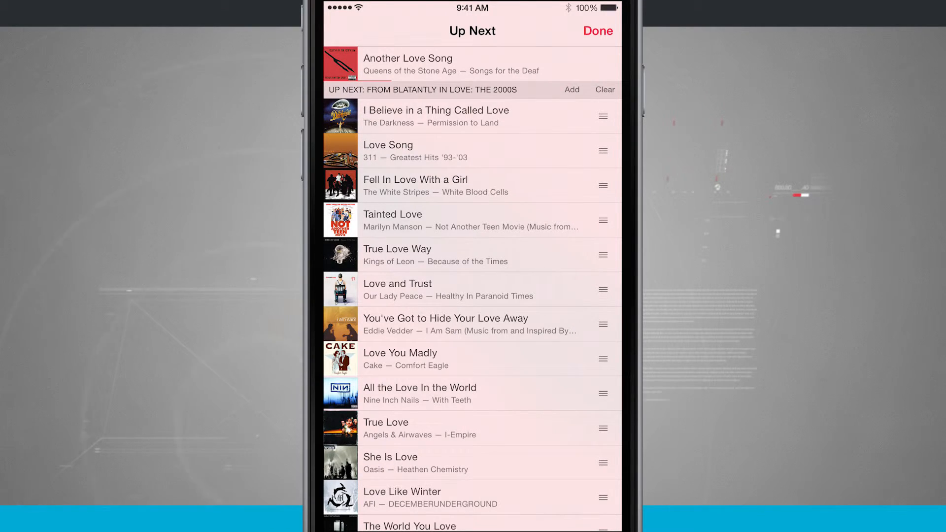
left_click(604, 89)
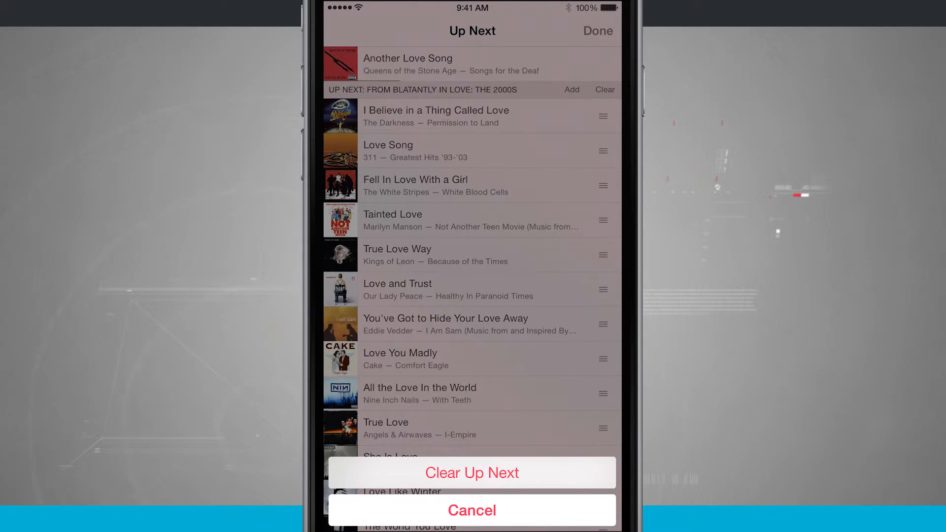
left_click(472, 510)
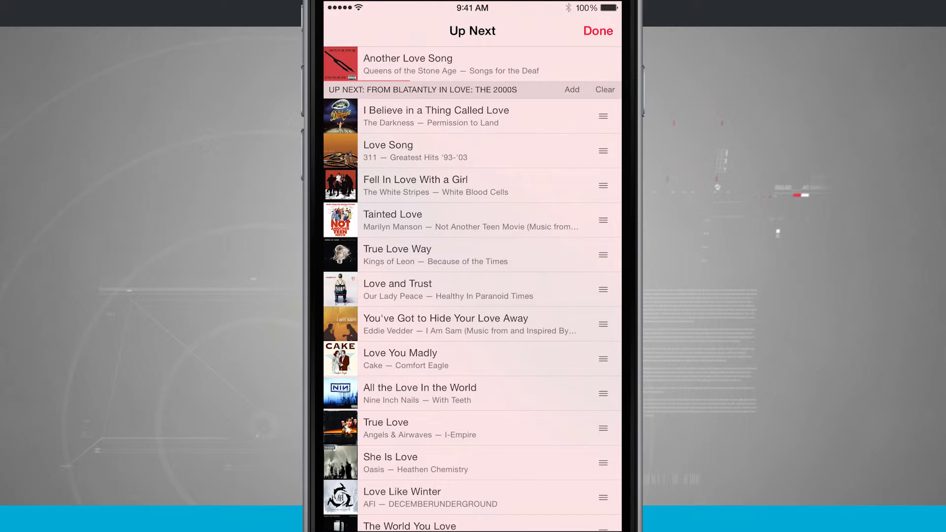
left_click(570, 89)
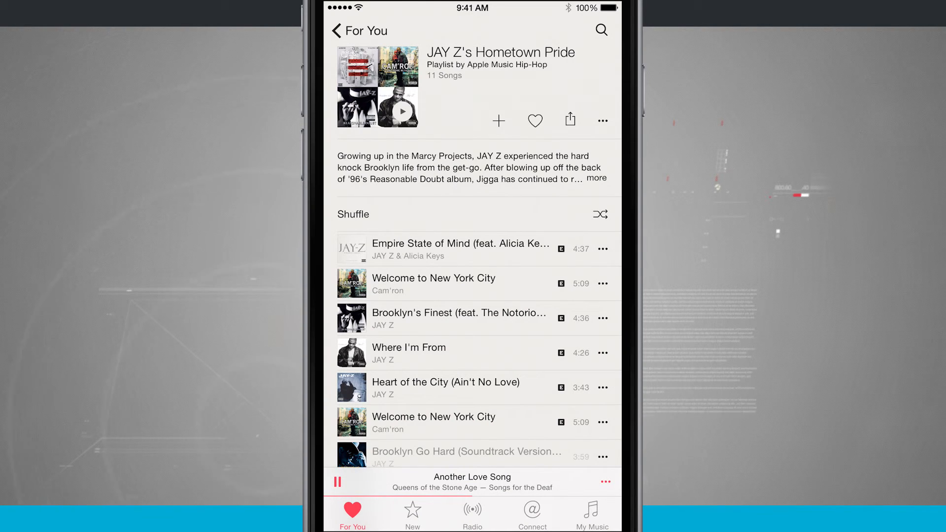
Reopen Now Playing for 'Another Love Song' from the mini player
left_click(472, 481)
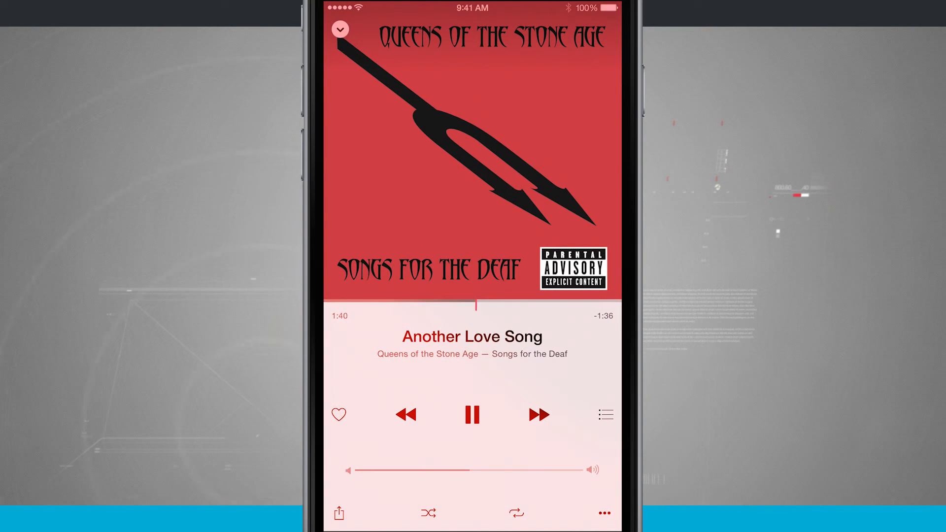